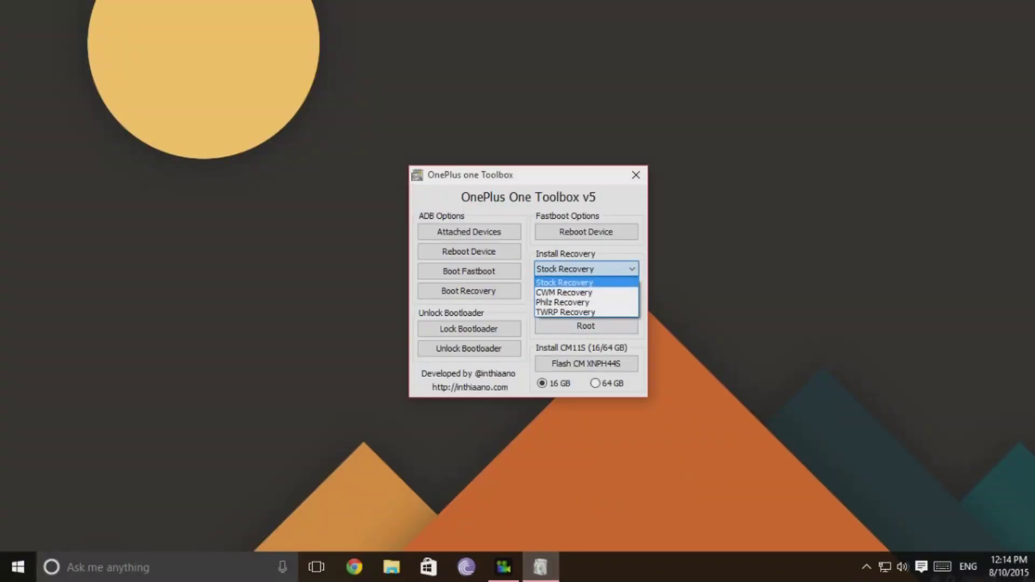
- Flash TWRP Recovery to the phone, confirming the fastboot reminder so the image transfer begins
click(561, 311)
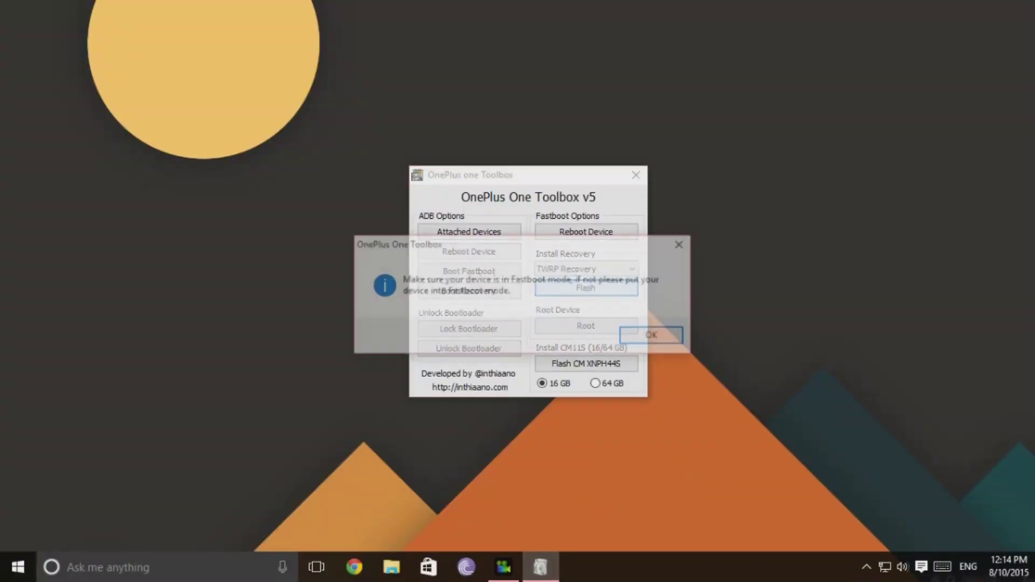
click(652, 336)
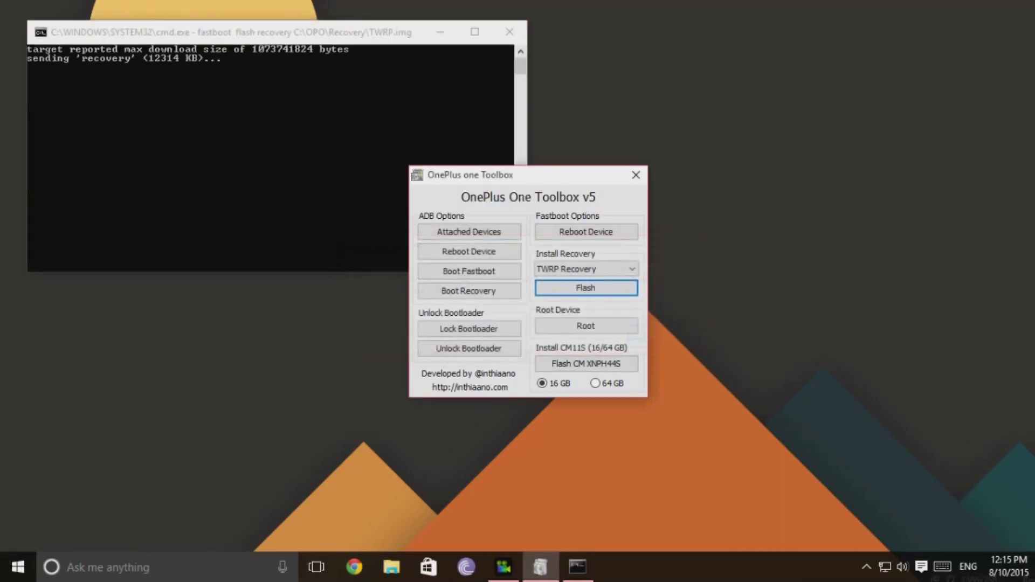